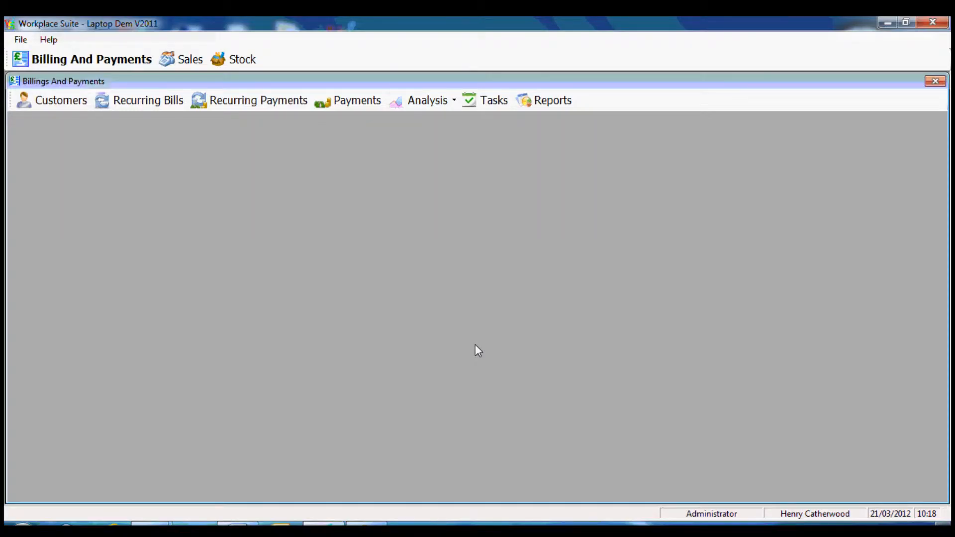
{"action": "mouse_move", "coordinate": [481, 345]}
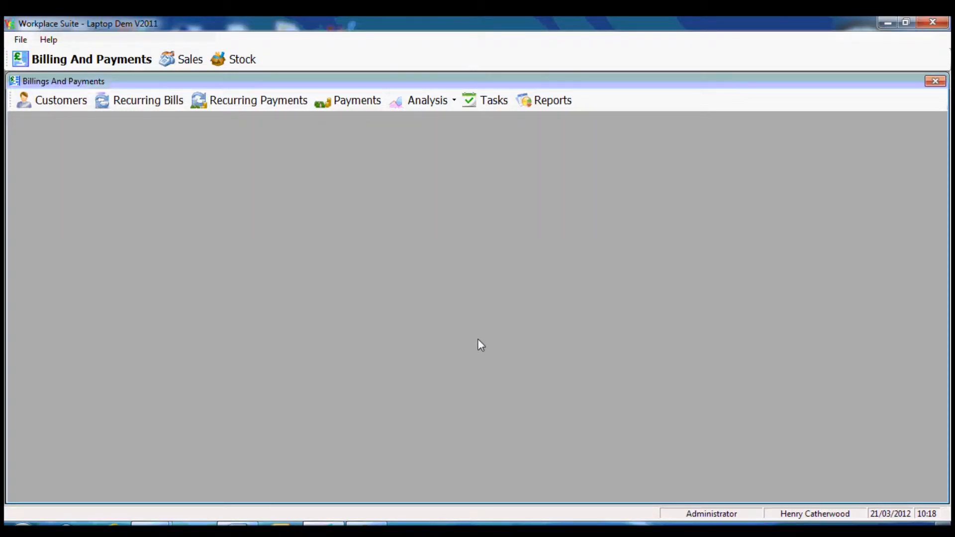
{"action": "mouse_move", "coordinate": [292, 240]}
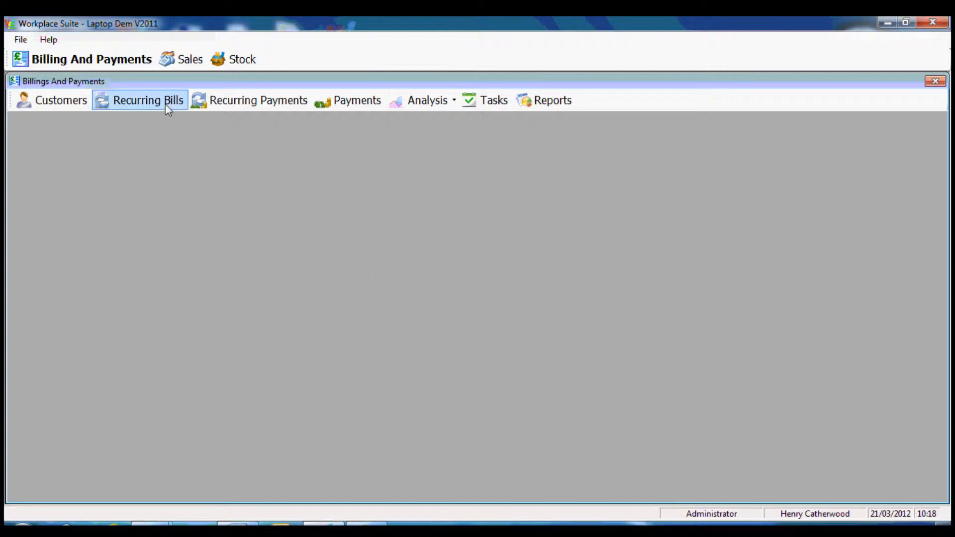
Show the recurring bills list from Billing And Payments.
{"action": "left_click", "coordinate": [147, 99]}
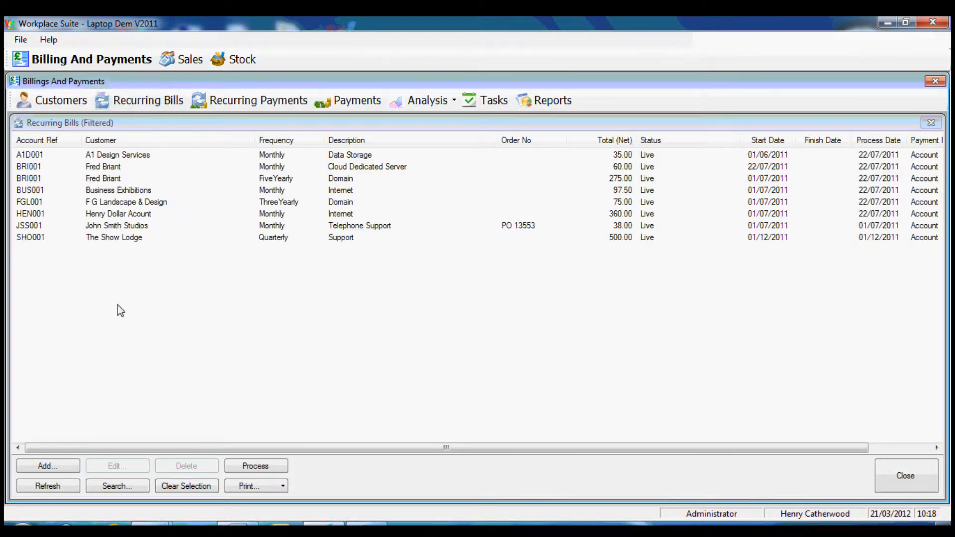
Create a new recurring bill and set its description to 'Internet'.
{"action": "left_click", "coordinate": [48, 466]}
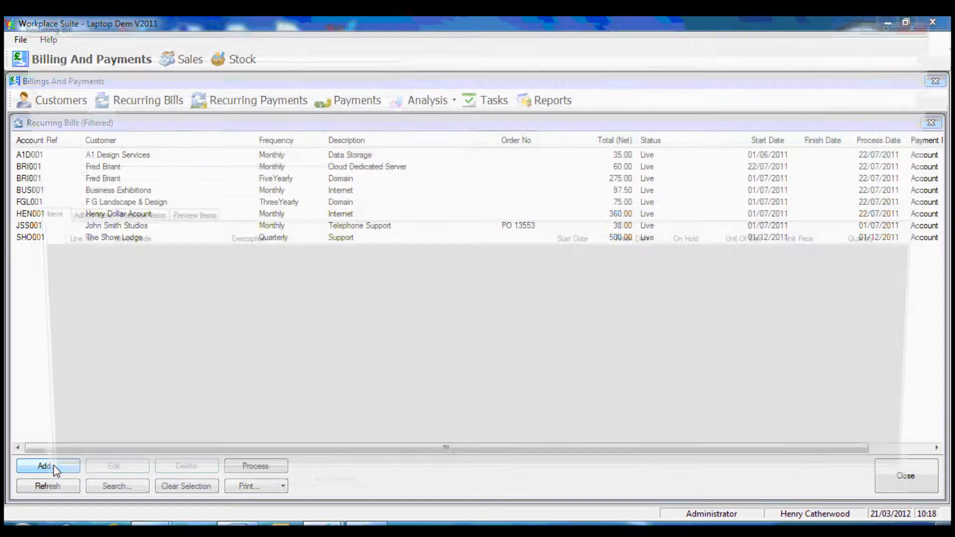
{"action": "left_click", "coordinate": [48, 465]}
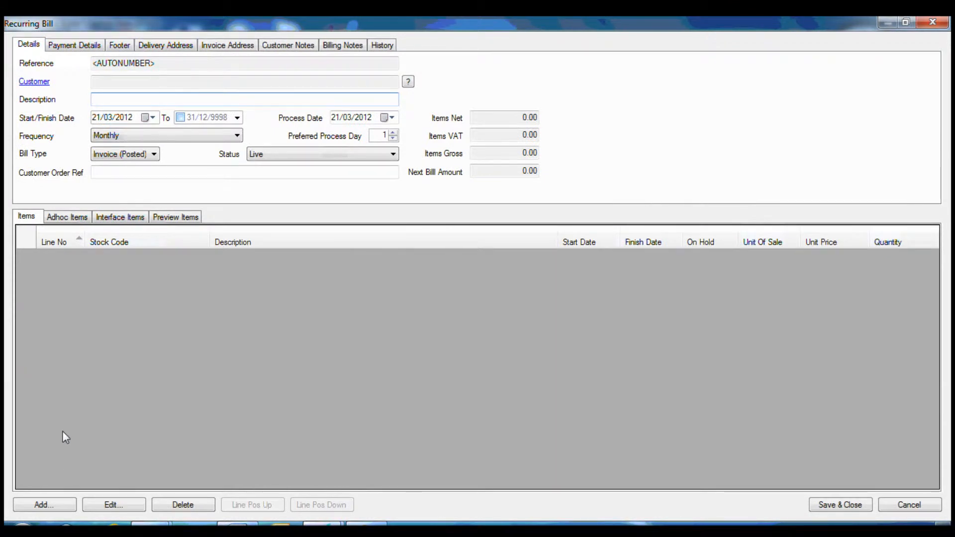
{"action": "type", "text": "Inter"}
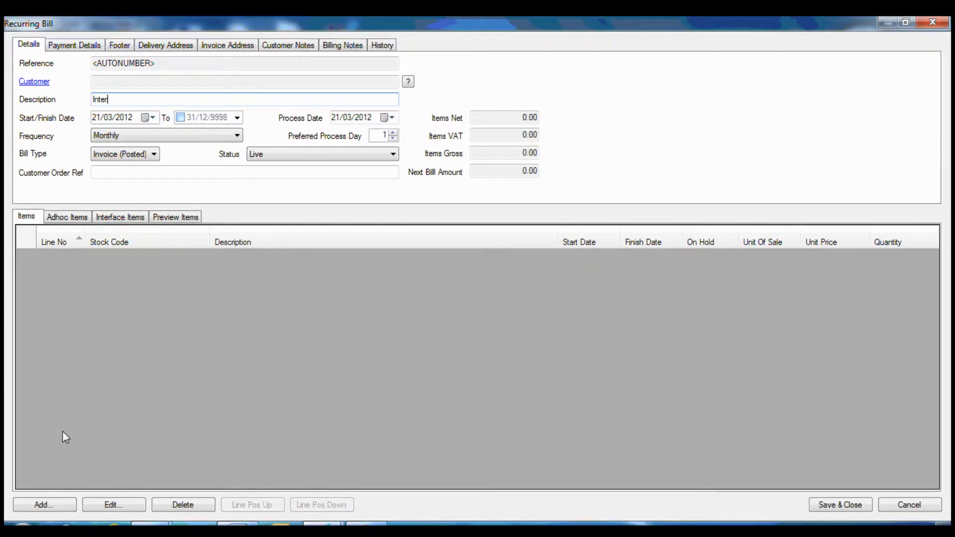
{"action": "type", "text": "net"}
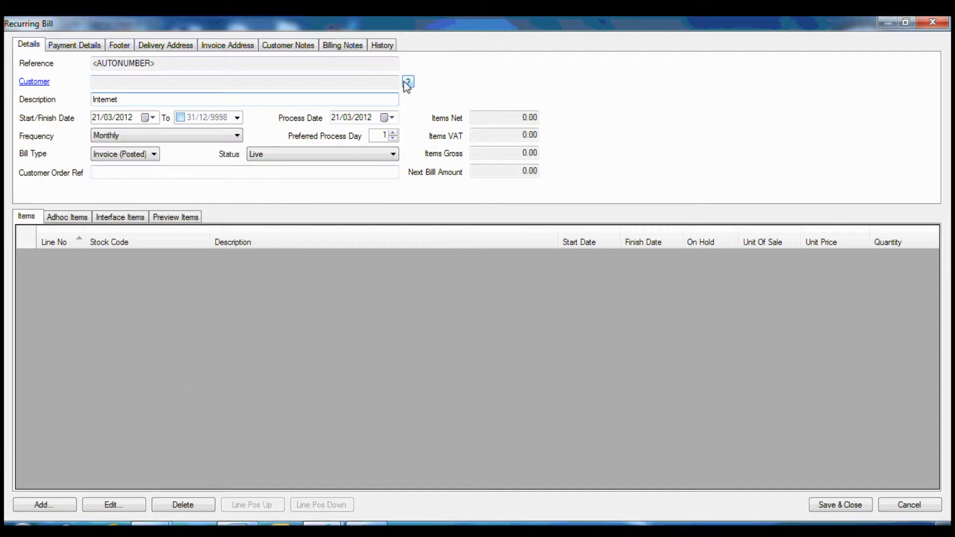
{"action": "left_click", "coordinate": [407, 83]}
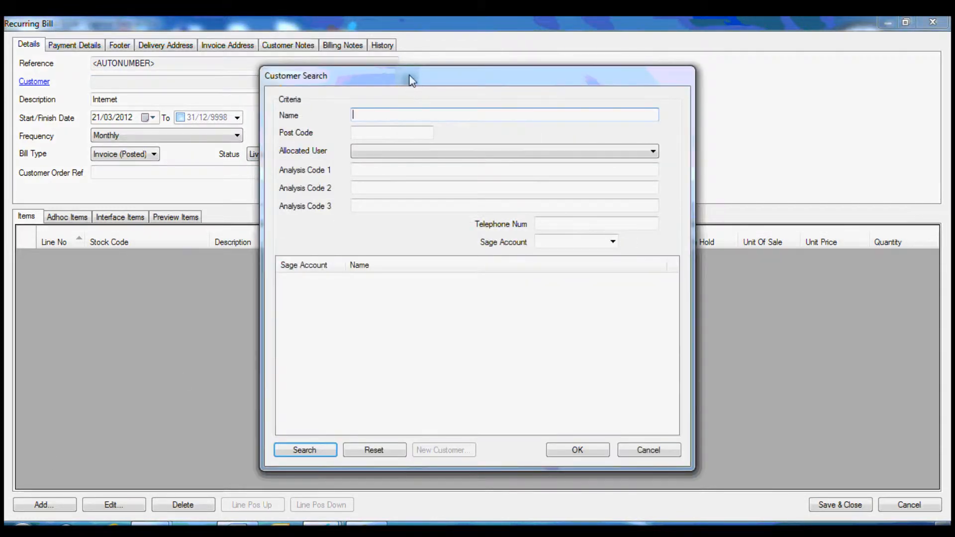
{"action": "type", "text": "ed"}
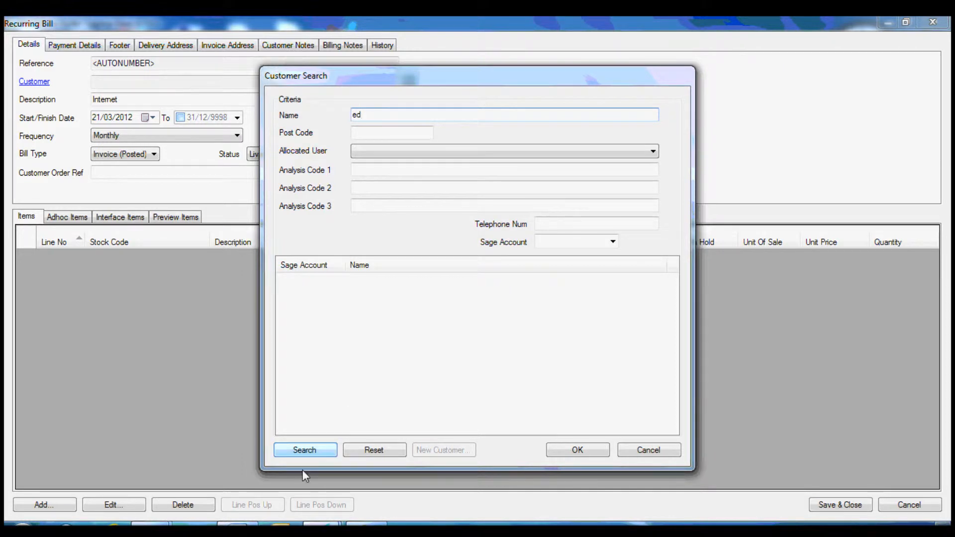
{"action": "left_click", "coordinate": [305, 449]}
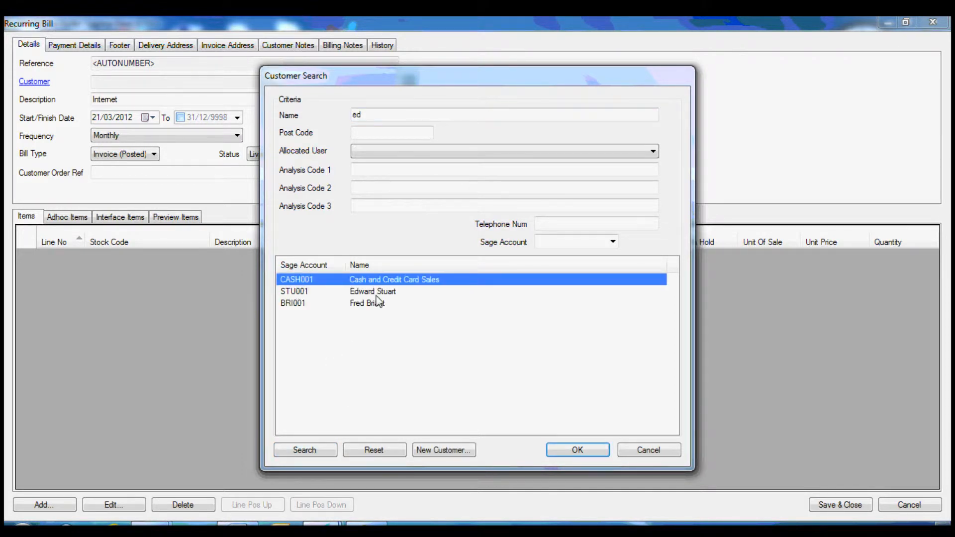
{"action": "left_click", "coordinate": [372, 291]}
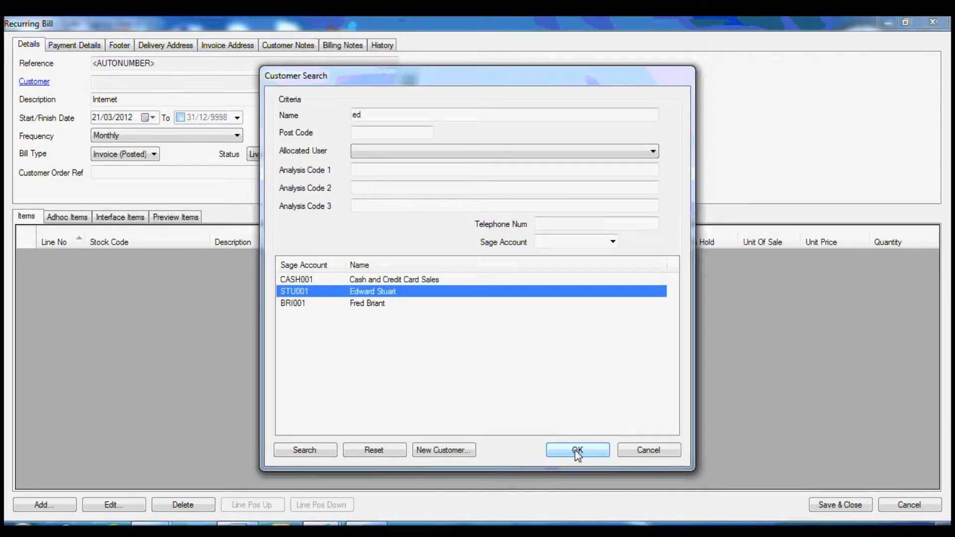
{"action": "left_click", "coordinate": [577, 450]}
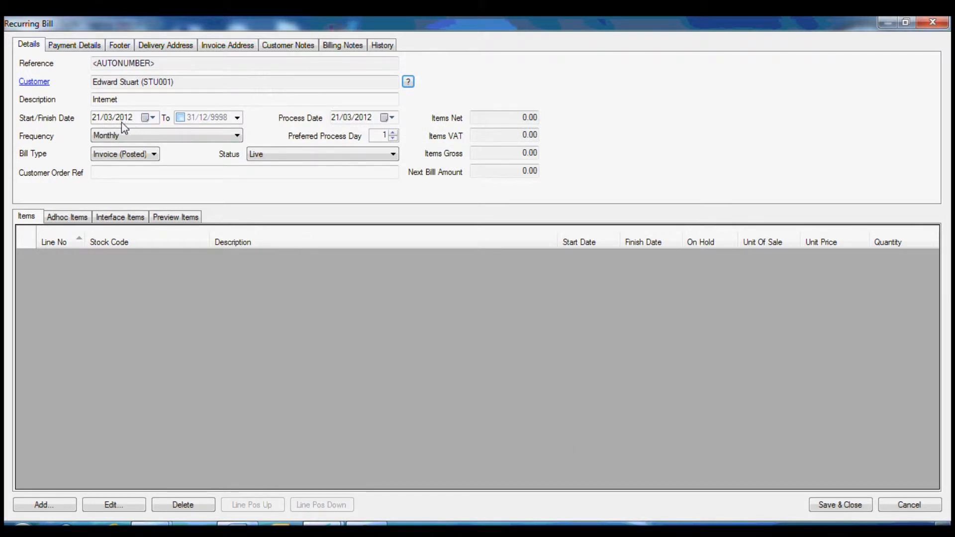
{"action": "mouse_move", "coordinate": [189, 125]}
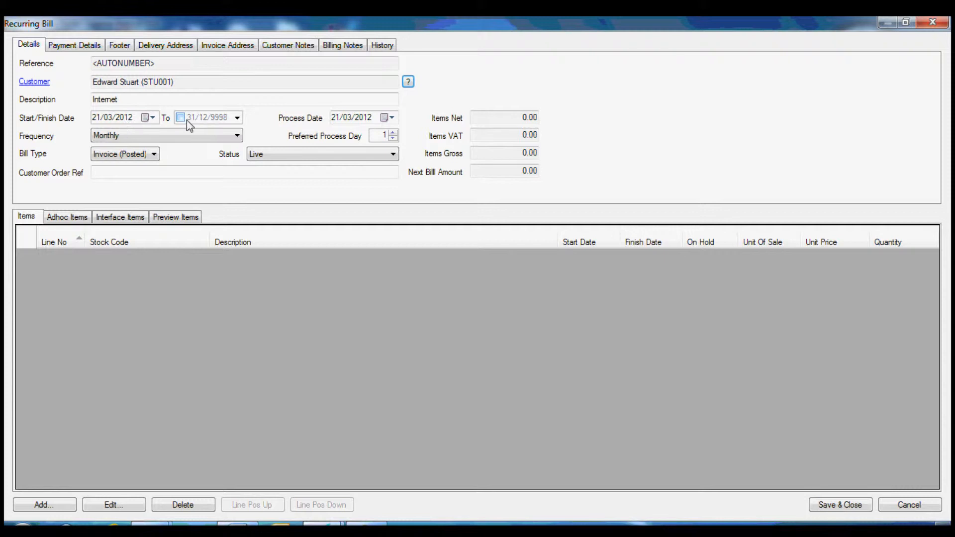
{"action": "mouse_move", "coordinate": [295, 134]}
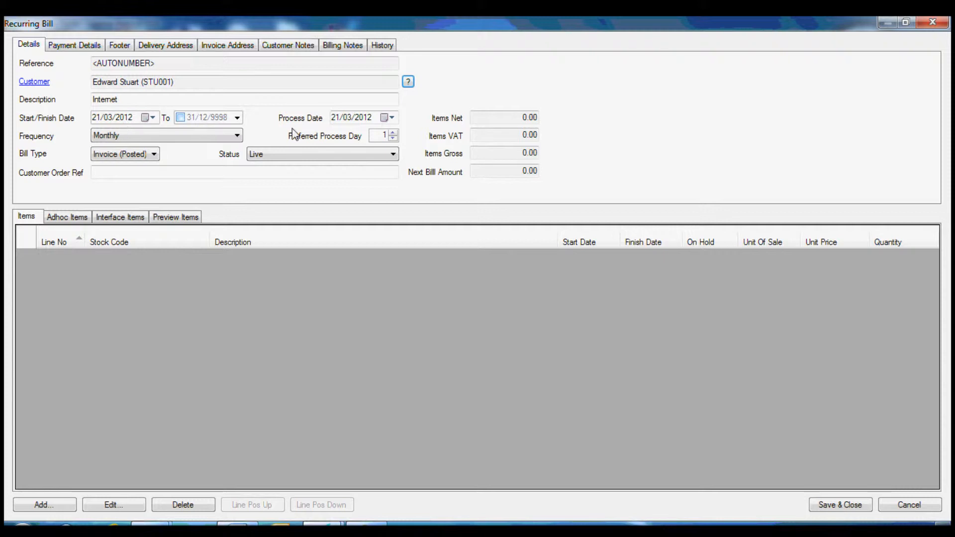
{"action": "mouse_move", "coordinate": [347, 132]}
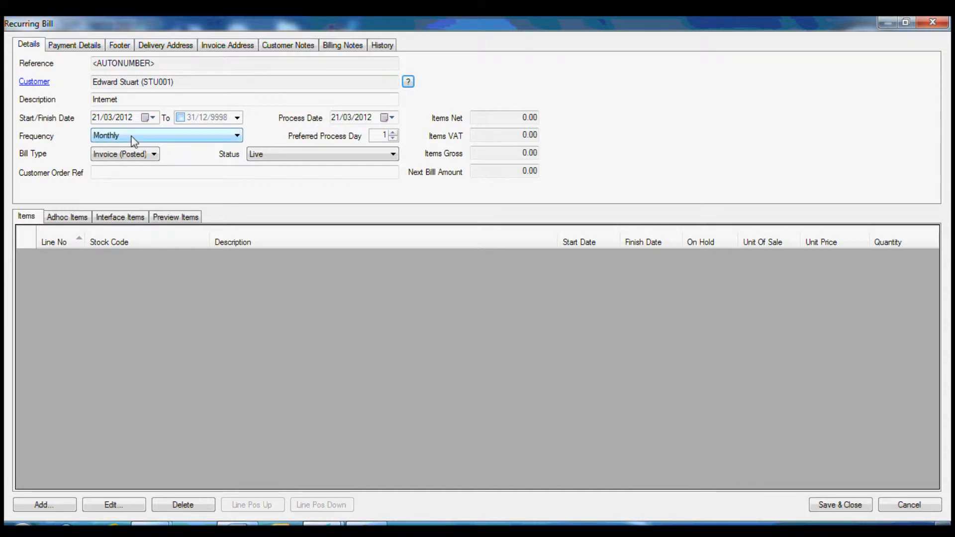
{"action": "left_click", "coordinate": [237, 135]}
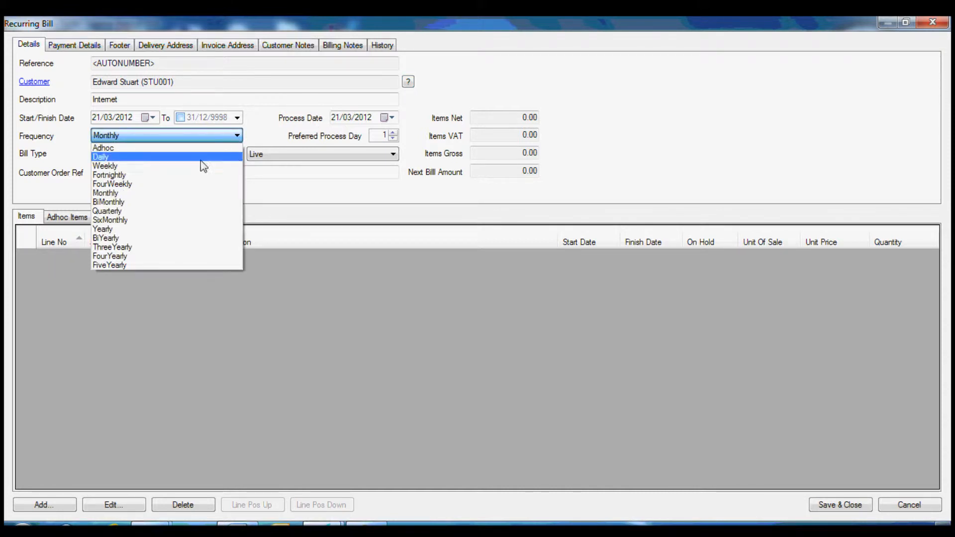
{"action": "mouse_move", "coordinate": [172, 193]}
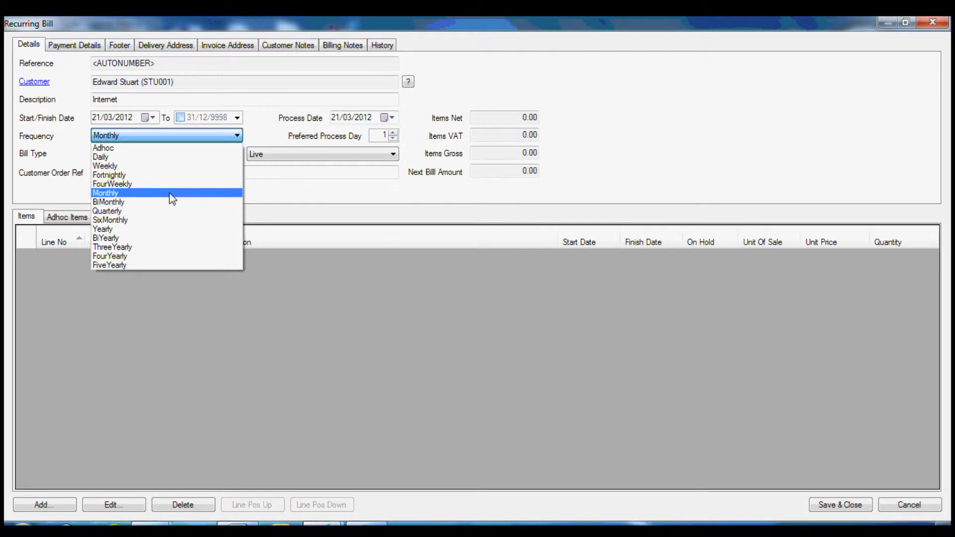
{"action": "left_click", "coordinate": [104, 193]}
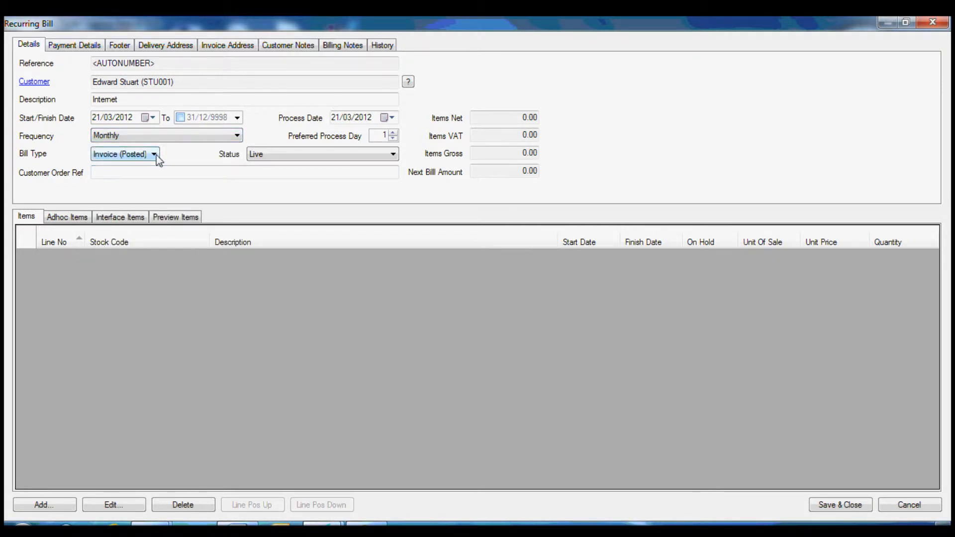
{"action": "left_click", "coordinate": [154, 153]}
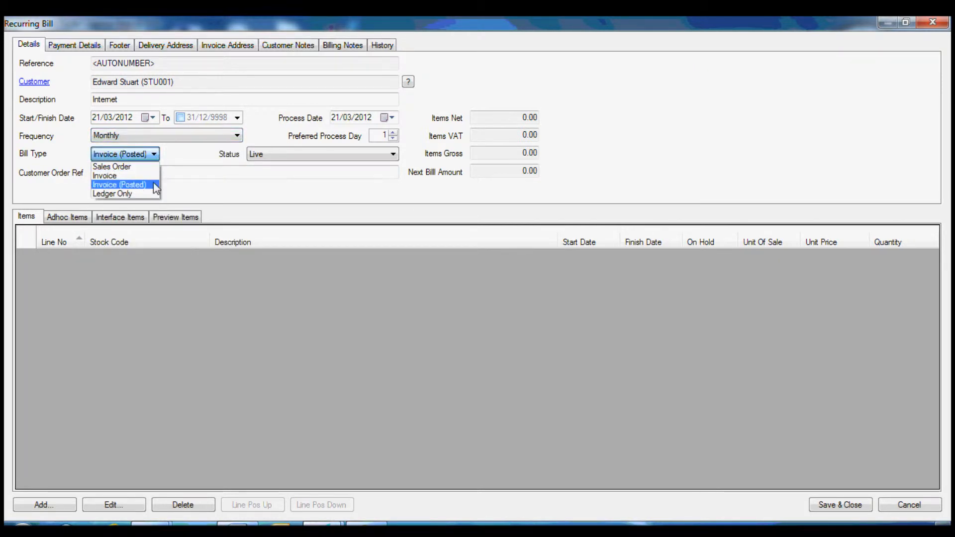
{"action": "left_click", "coordinate": [119, 186]}
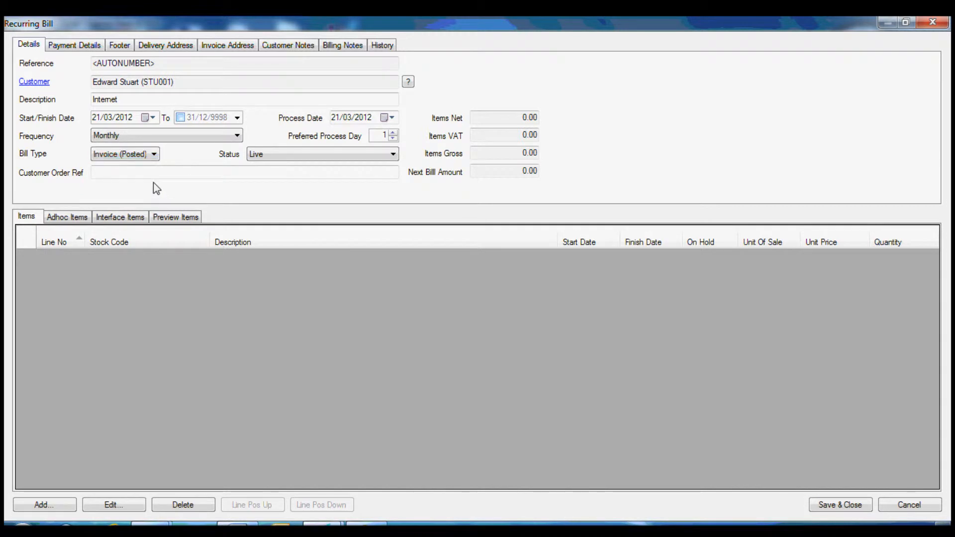
{"action": "mouse_move", "coordinate": [147, 207]}
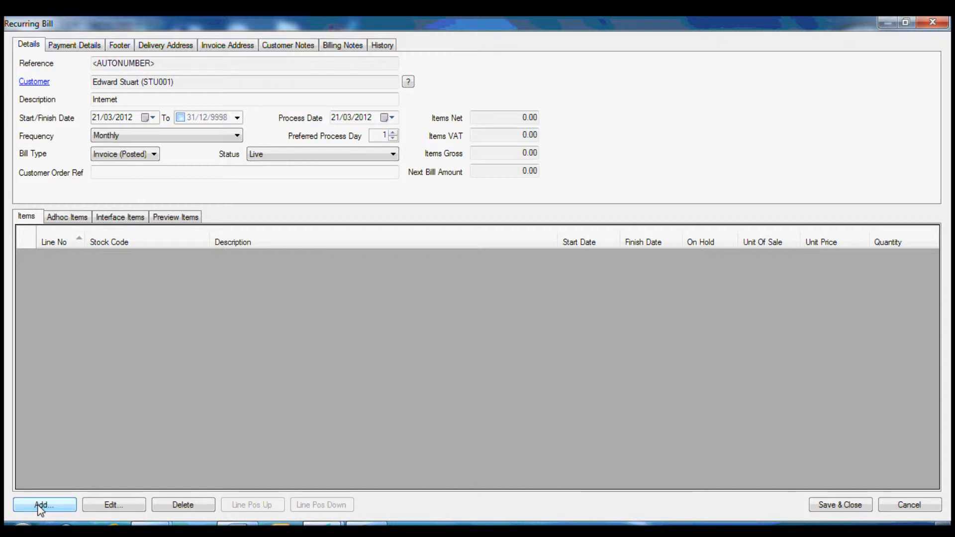
Add the INT001PLUS01 broadband stock item as a bill line with quantity 1.
{"action": "left_click", "coordinate": [42, 504]}
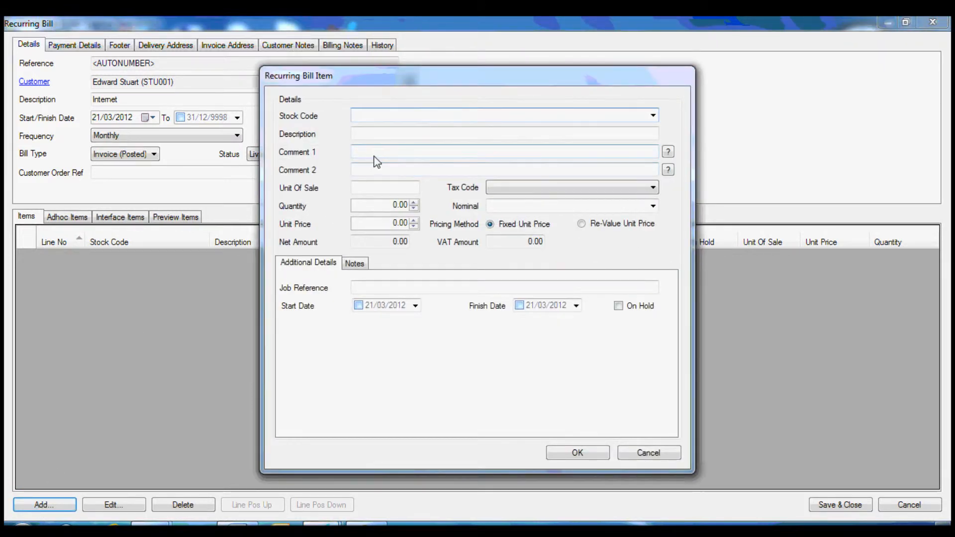
{"action": "type", "text": "IN"}
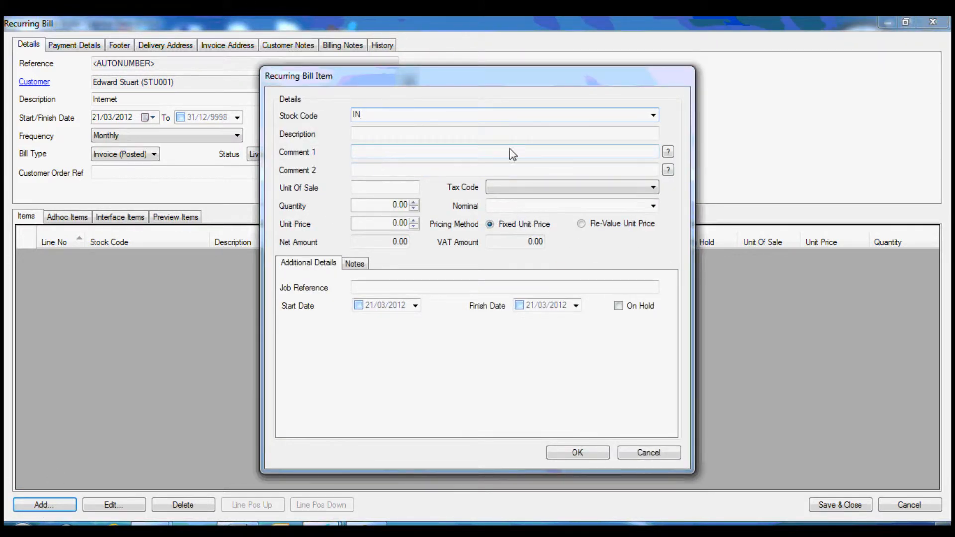
{"action": "left_click", "coordinate": [653, 116]}
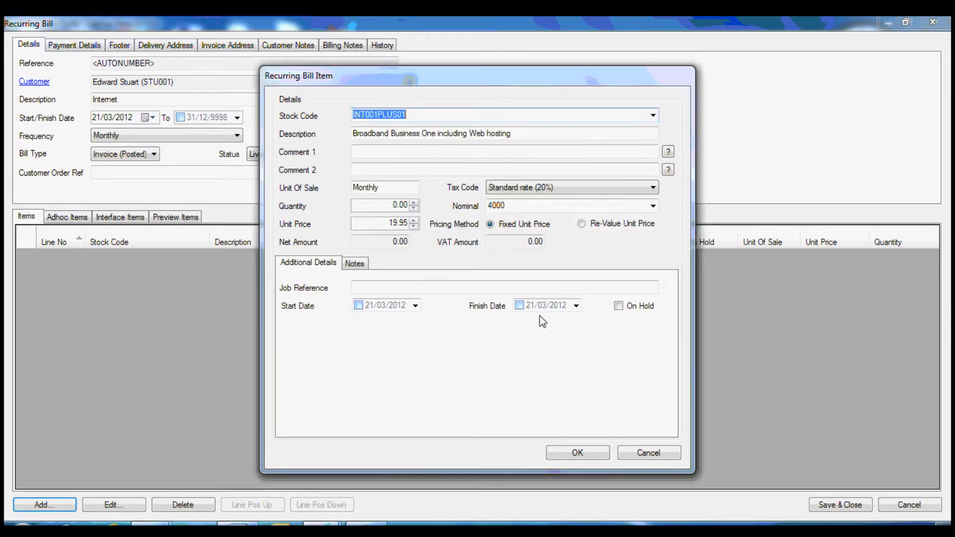
{"action": "mouse_move", "coordinate": [531, 314]}
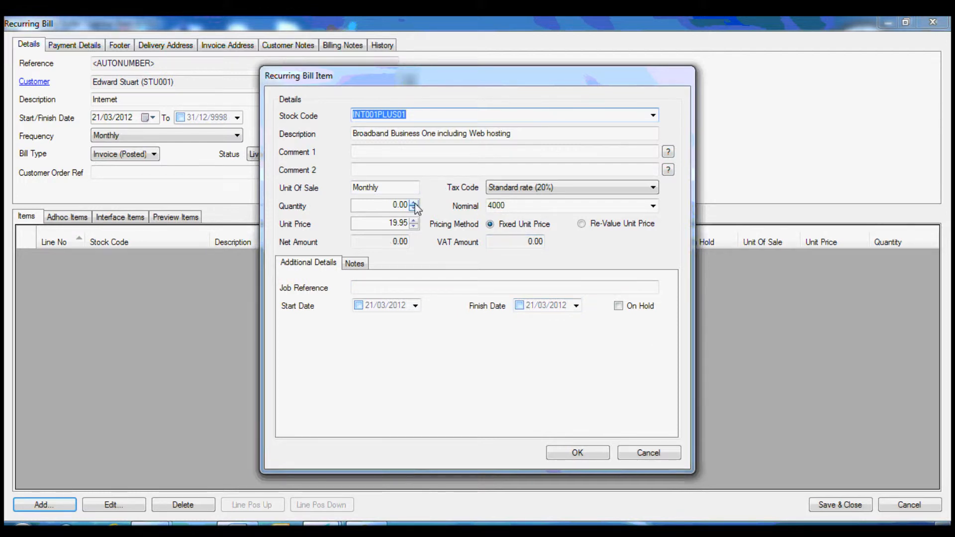
{"action": "left_click", "coordinate": [415, 202]}
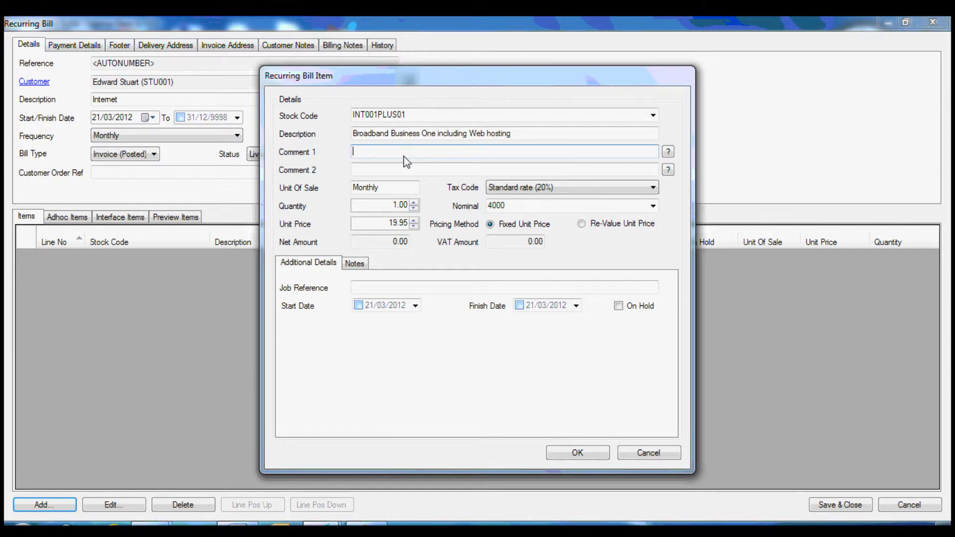
Enter 'From #PROLONG#' as the item's first comment.
{"action": "type", "text": "From"}
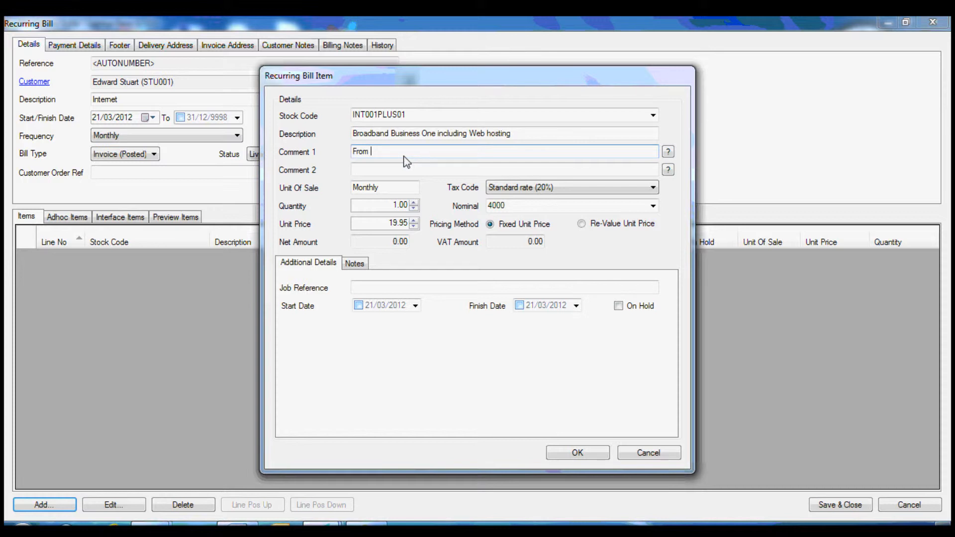
{"action": "type", "text": "#"}
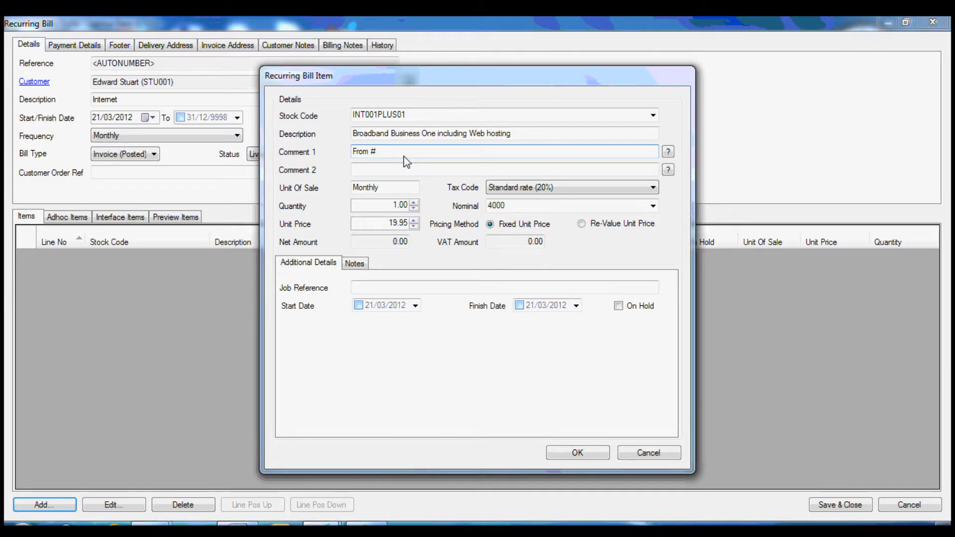
{"action": "type", "text": "P"}
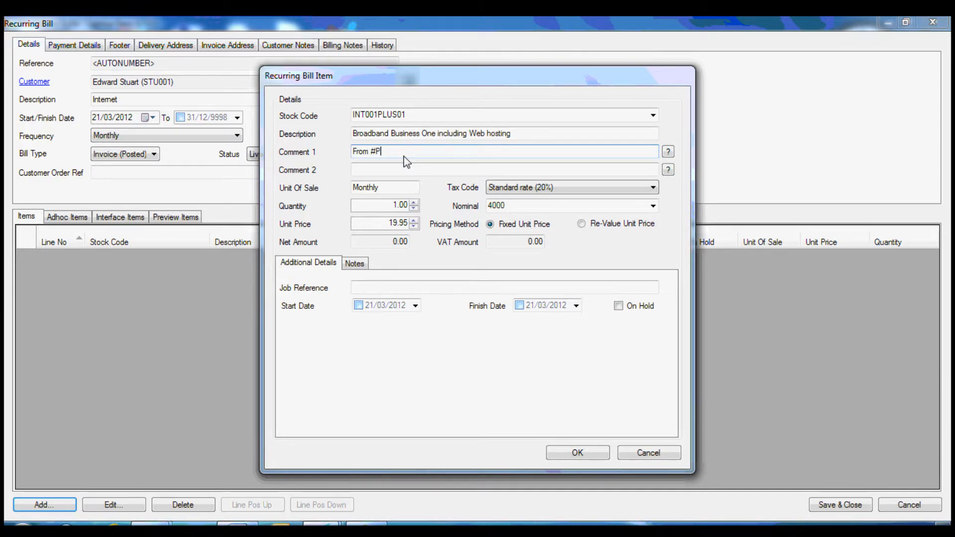
{"action": "type", "text": "RO"}
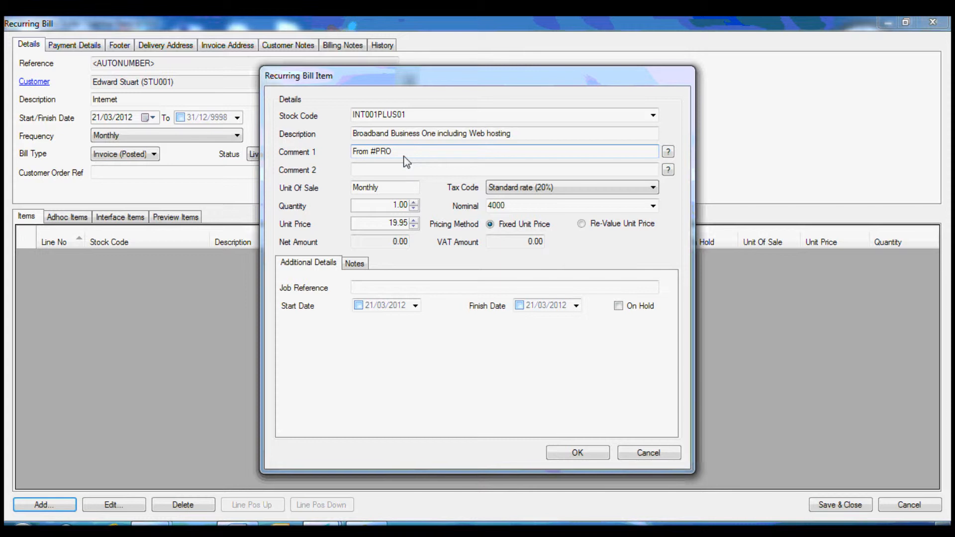
{"action": "type", "text": "LON"}
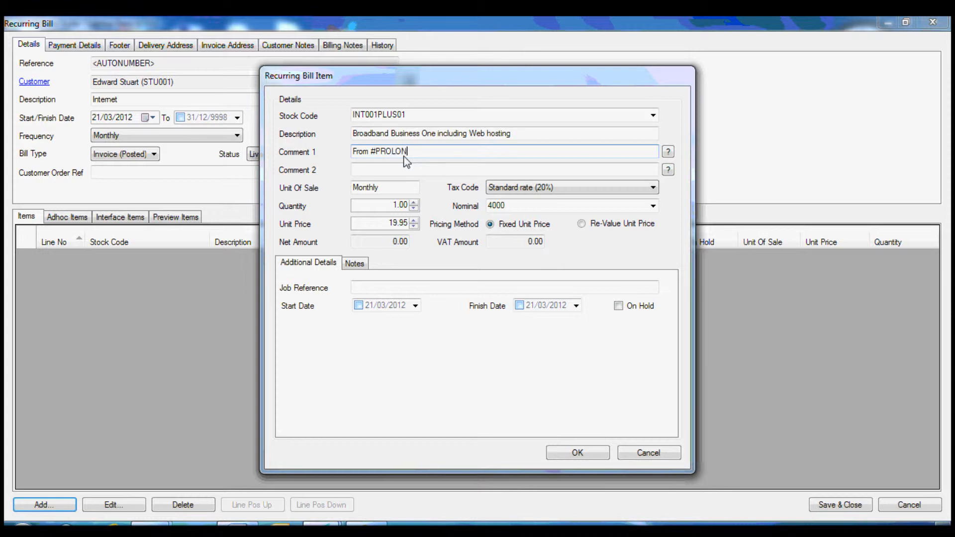
{"action": "type", "text": "G"}
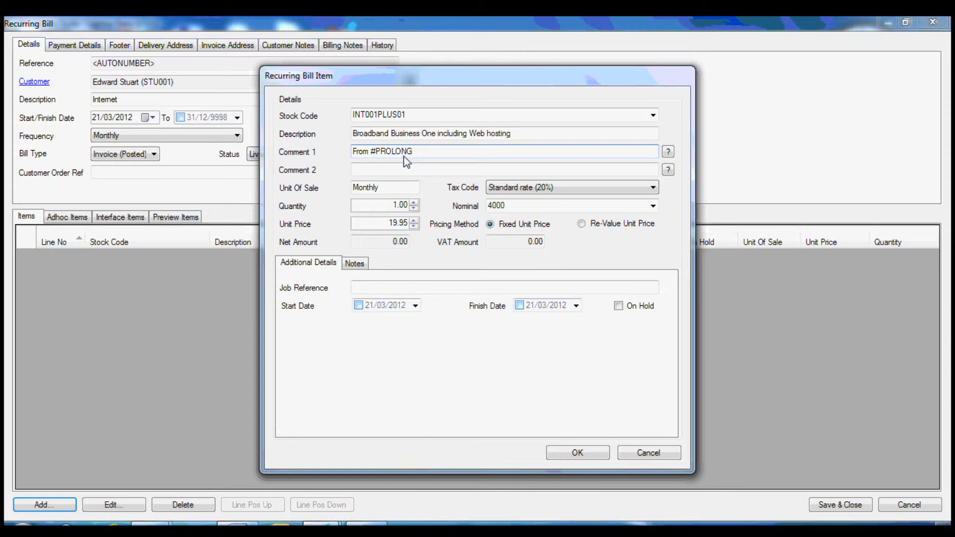
{"action": "type", "text": "#"}
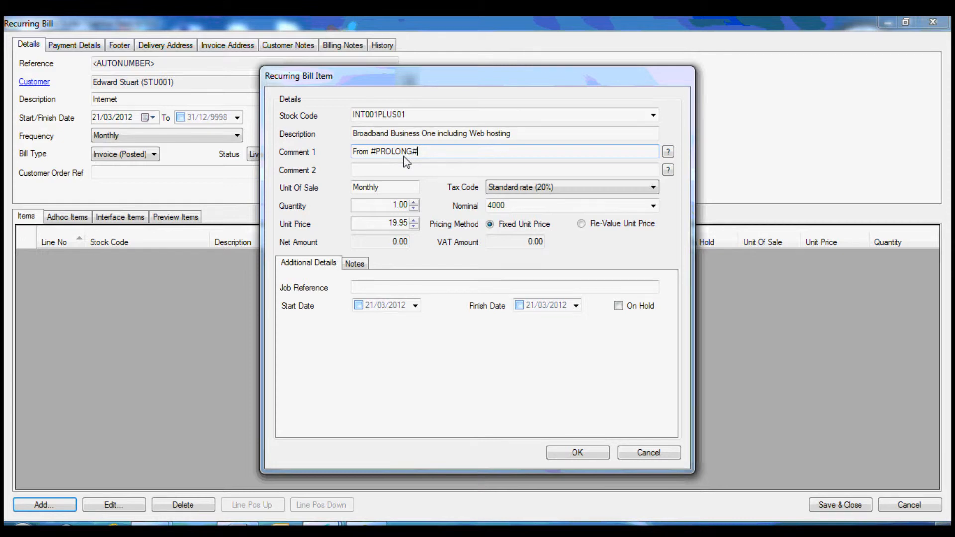
{"action": "mouse_move", "coordinate": [667, 151]}
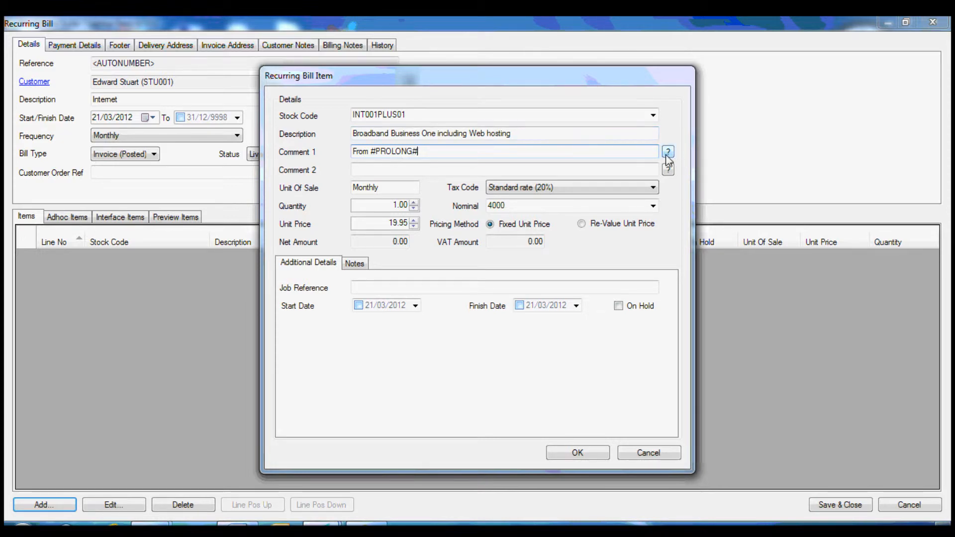
{"action": "left_click", "coordinate": [667, 151]}
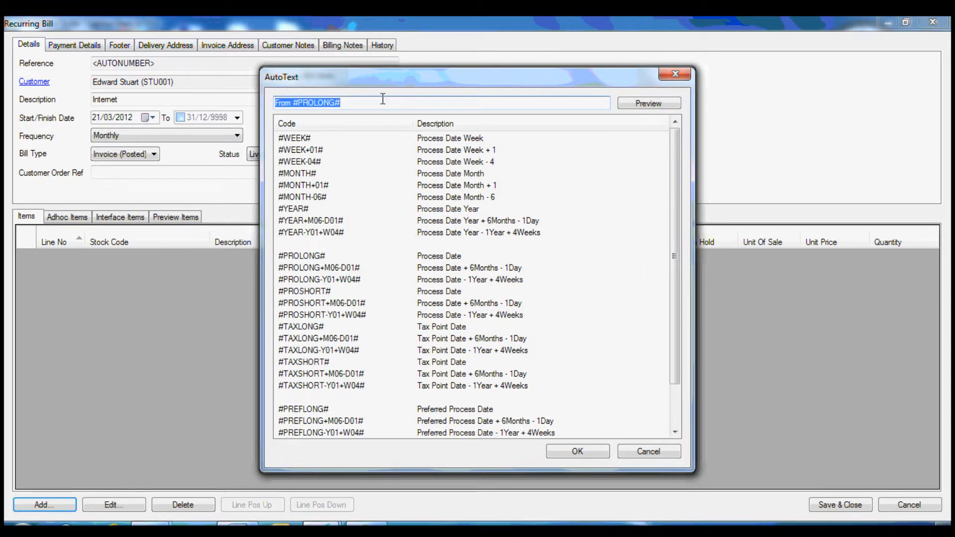
{"action": "left_click", "coordinate": [648, 103]}
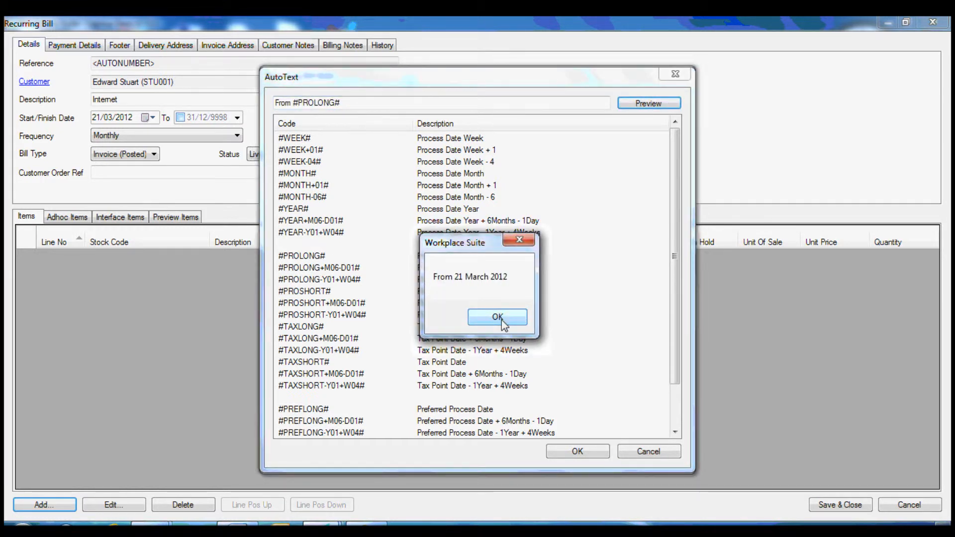
{"action": "left_click", "coordinate": [497, 316]}
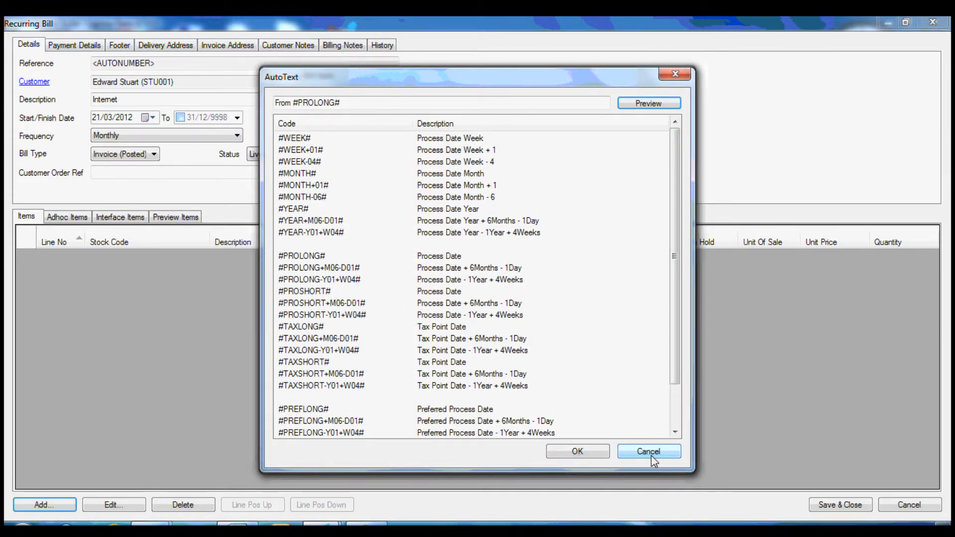
{"action": "left_click", "coordinate": [648, 452]}
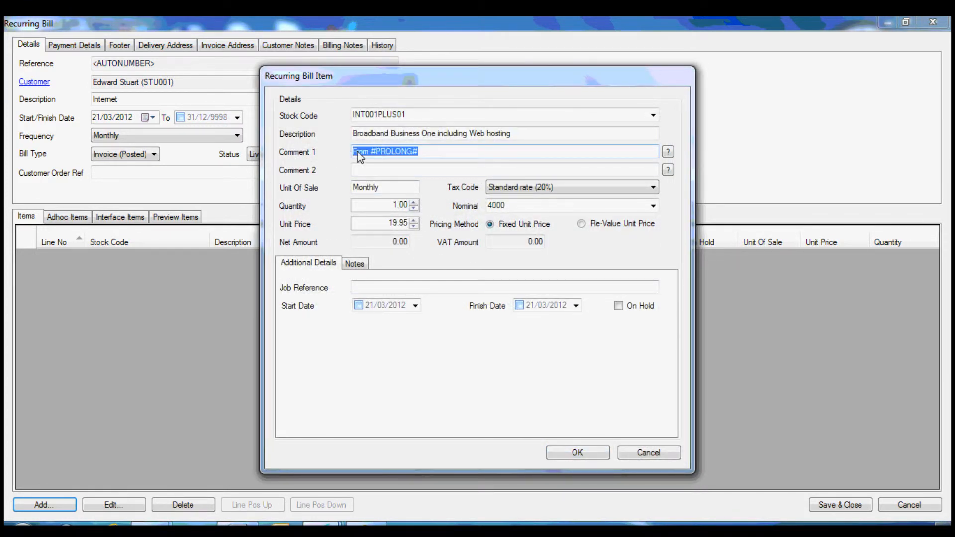
{"action": "mouse_move", "coordinate": [374, 181]}
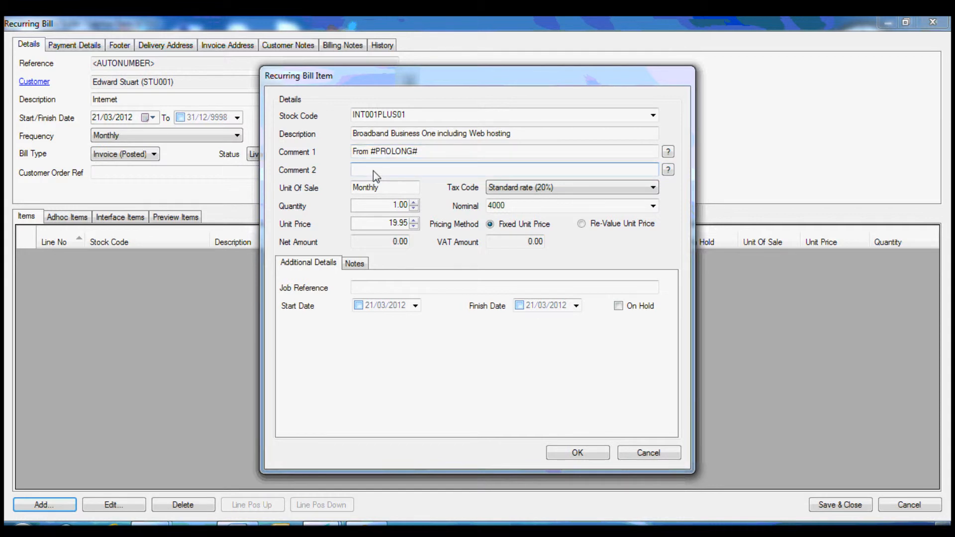
Enter 'To #PROLONG+M01-D01#' as the item's second comment and show its date code list.
{"action": "type", "text": "From #PROLONG#"}
{"action": "type", "text": "T#PROLONG#"}
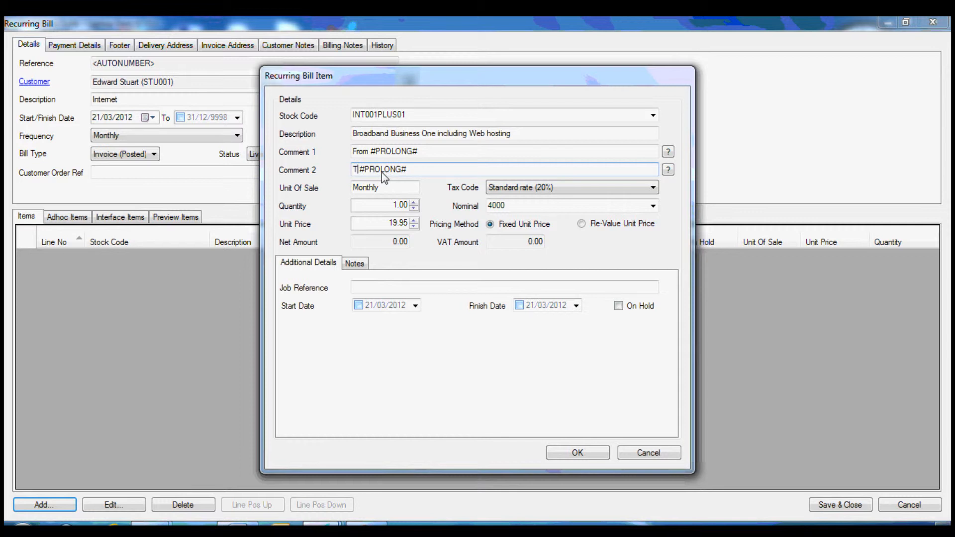
{"action": "type", "text": "o"}
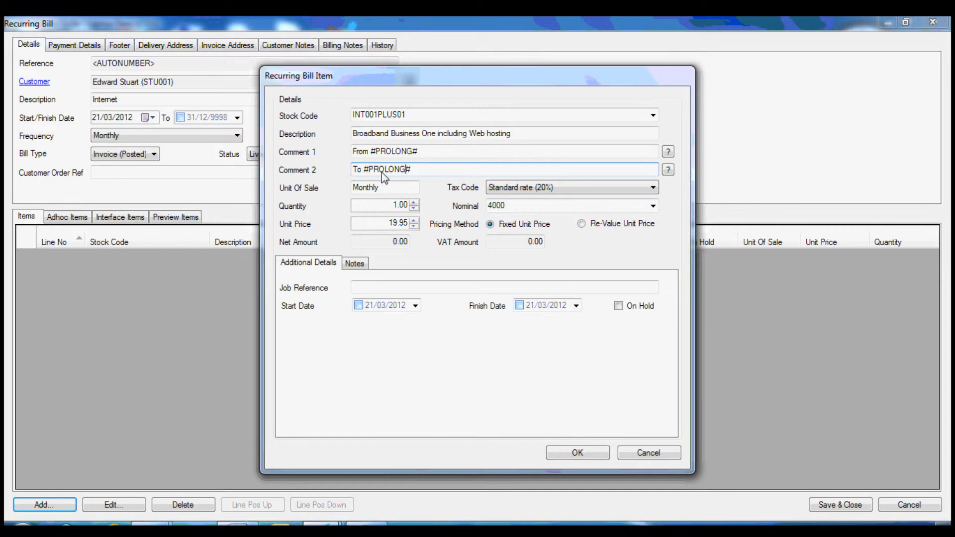
{"action": "type", "text": "+"}
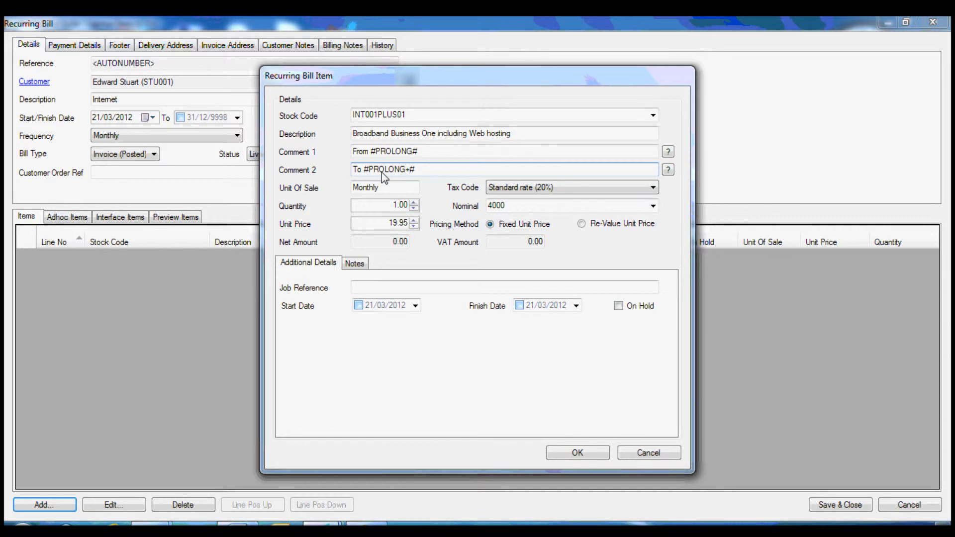
{"action": "type", "text": "M"}
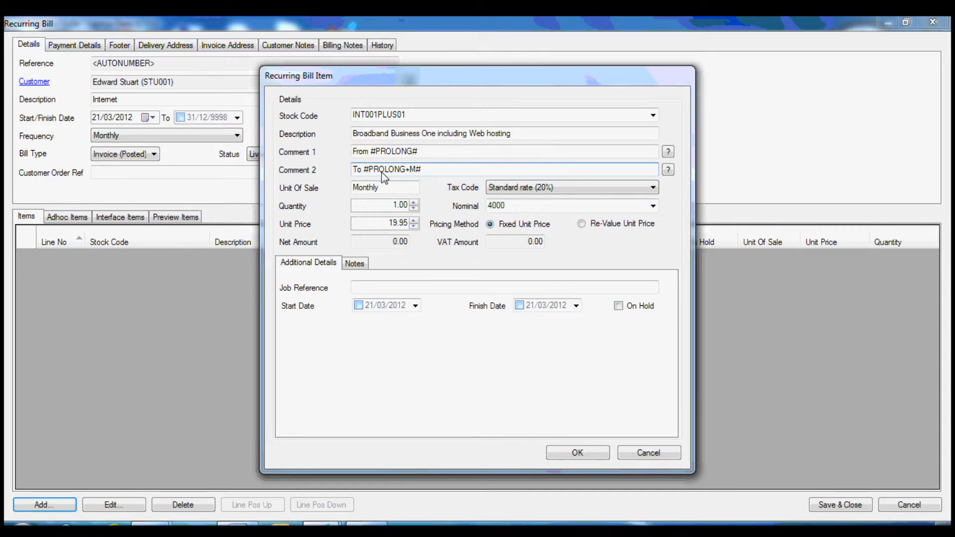
{"action": "type", "text": "01"}
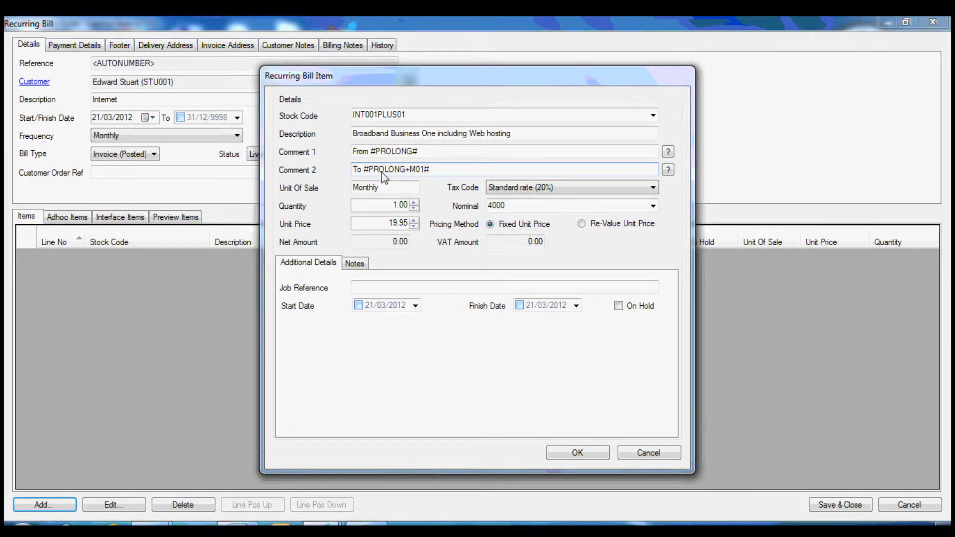
{"action": "type", "text": "-D"}
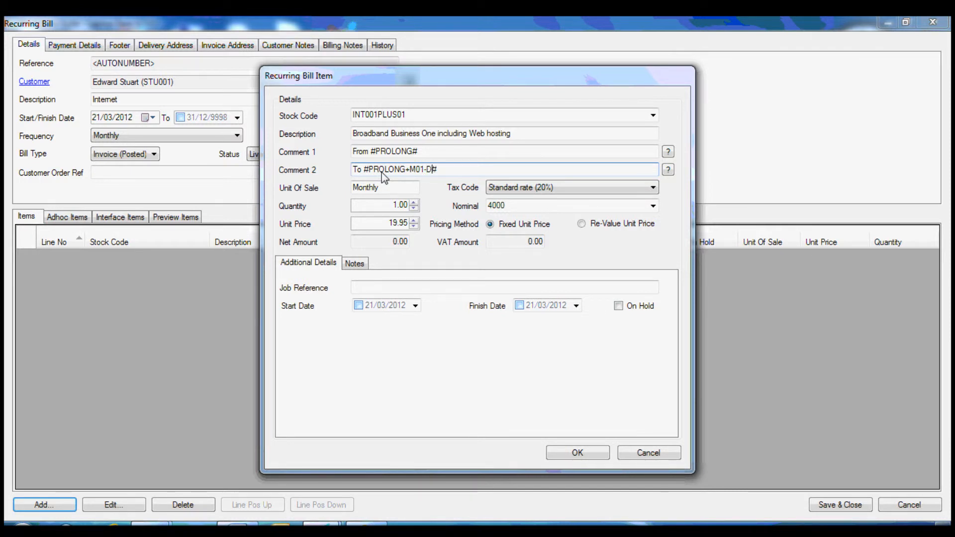
{"action": "type", "text": "01"}
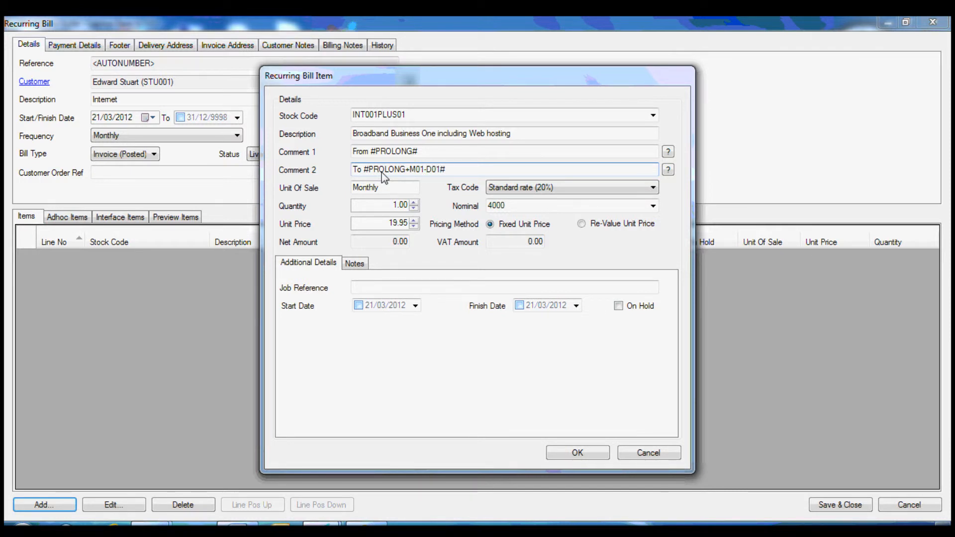
{"action": "left_click", "coordinate": [668, 169]}
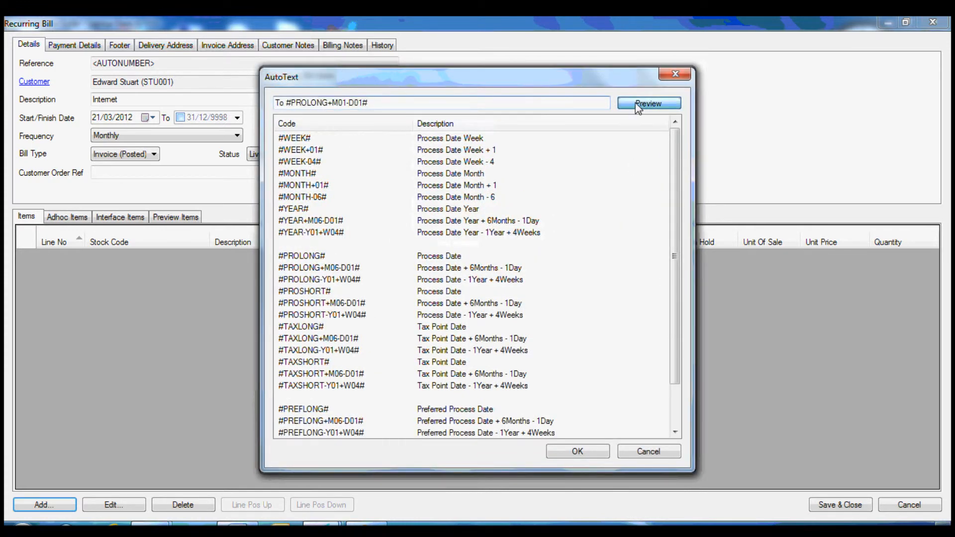
Preview the second comment as 'To 20 April 2012' and accept its text.
{"action": "left_click", "coordinate": [648, 103]}
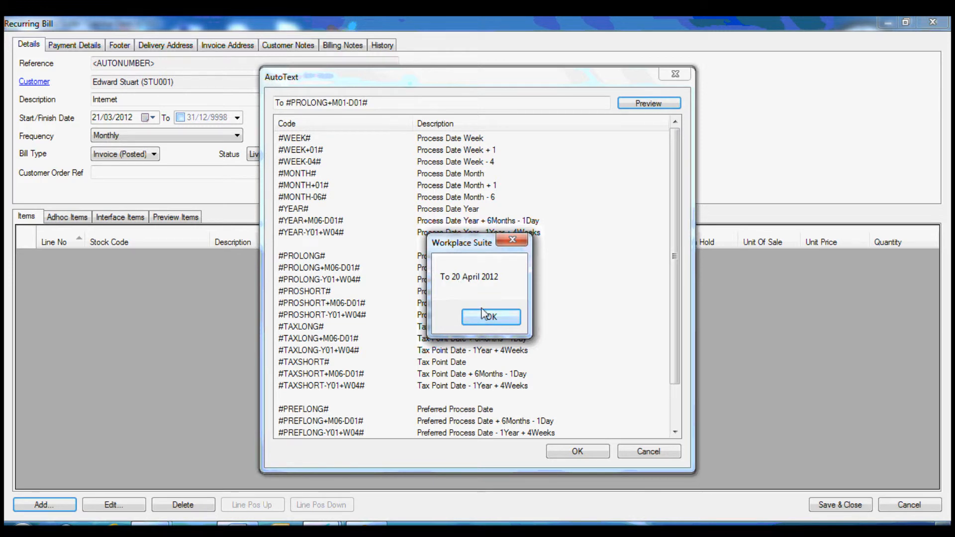
{"action": "left_click", "coordinate": [491, 316]}
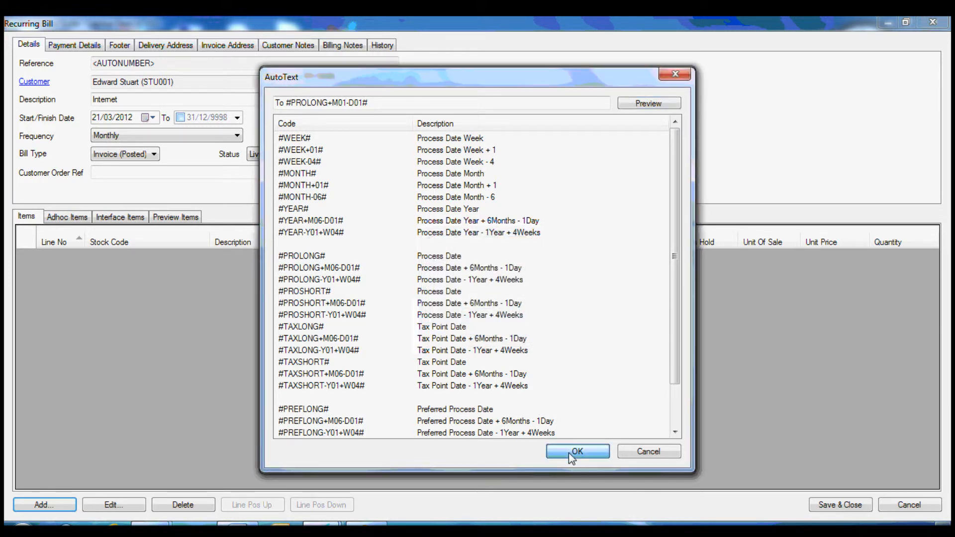
{"action": "left_click", "coordinate": [577, 452]}
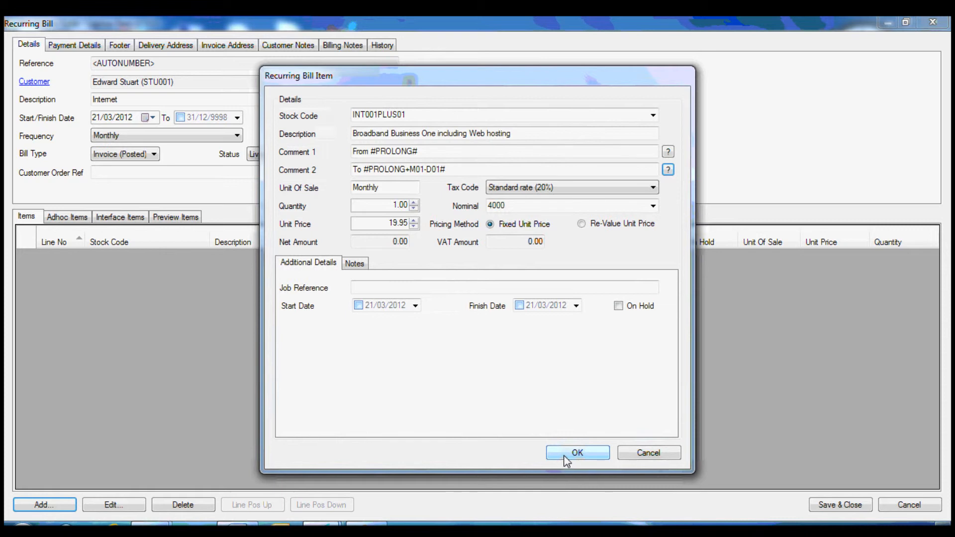
Add the broadband item to the bill, then save and close the recurring bill.
{"action": "left_click", "coordinate": [576, 453]}
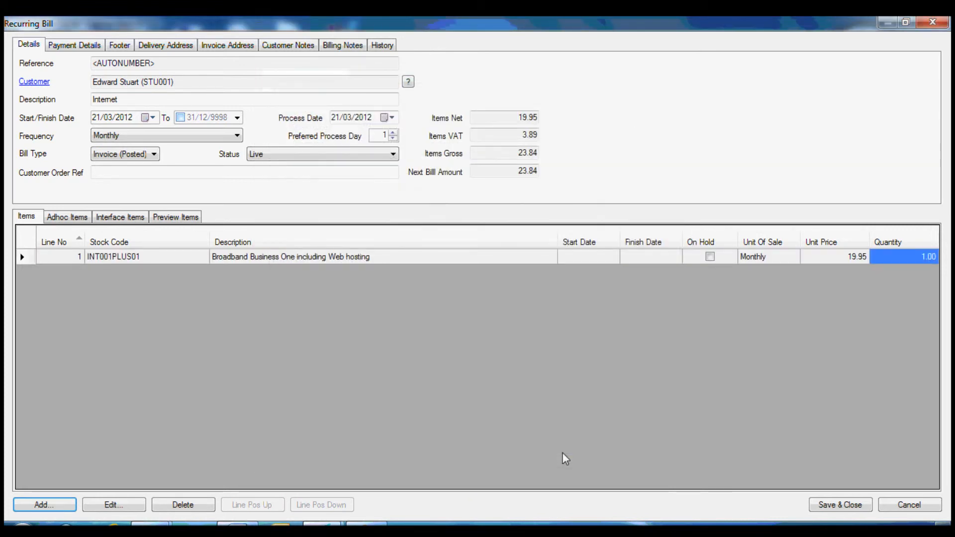
{"action": "mouse_move", "coordinate": [43, 506]}
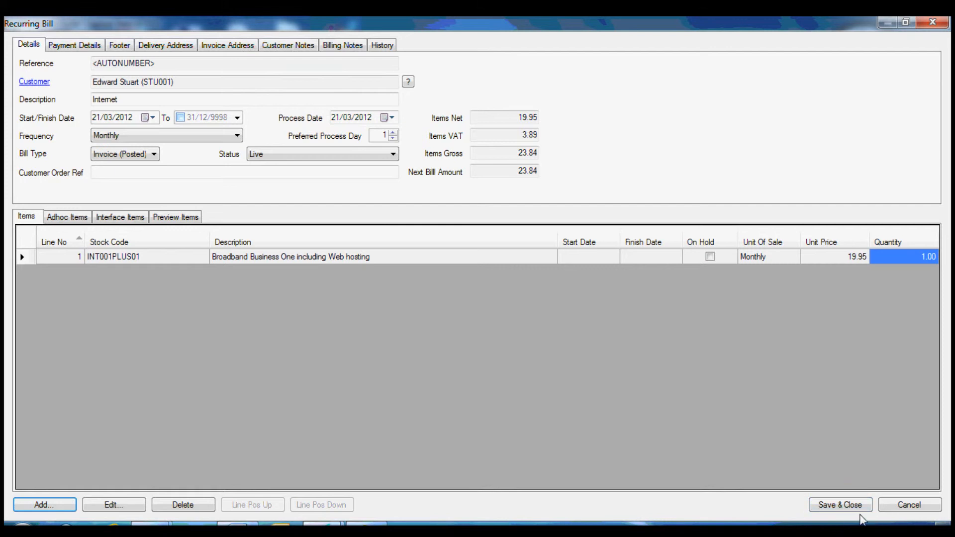
{"action": "left_click", "coordinate": [840, 504]}
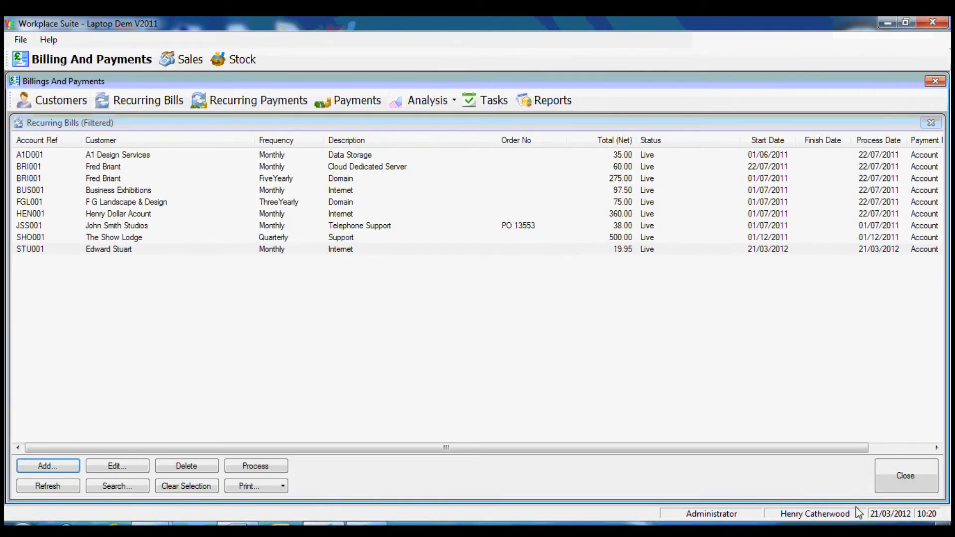